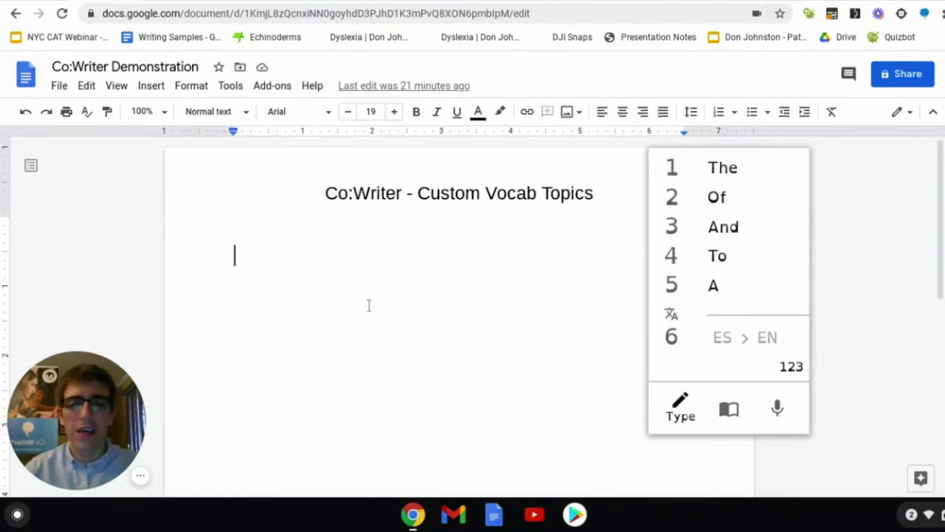
{"action": "mouse_move", "coordinate": [406, 271]}
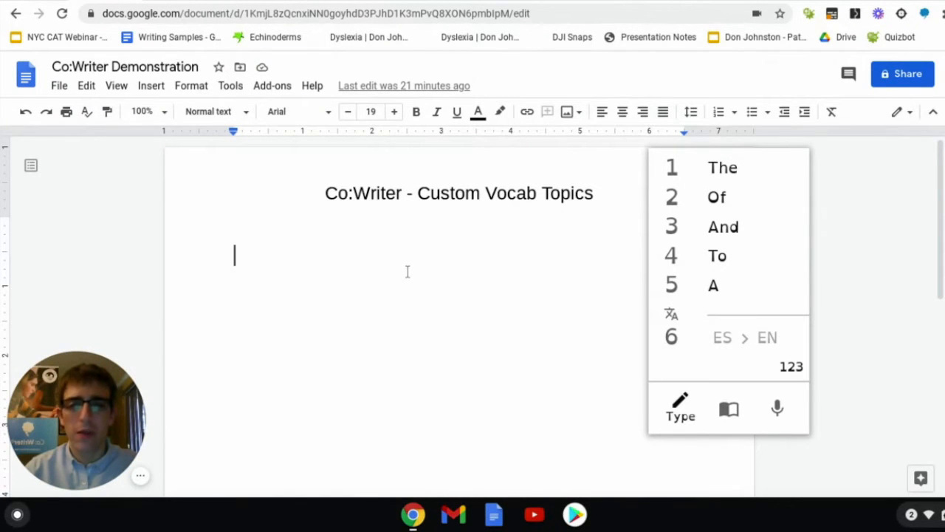
{"action": "mouse_move", "coordinate": [439, 269]}
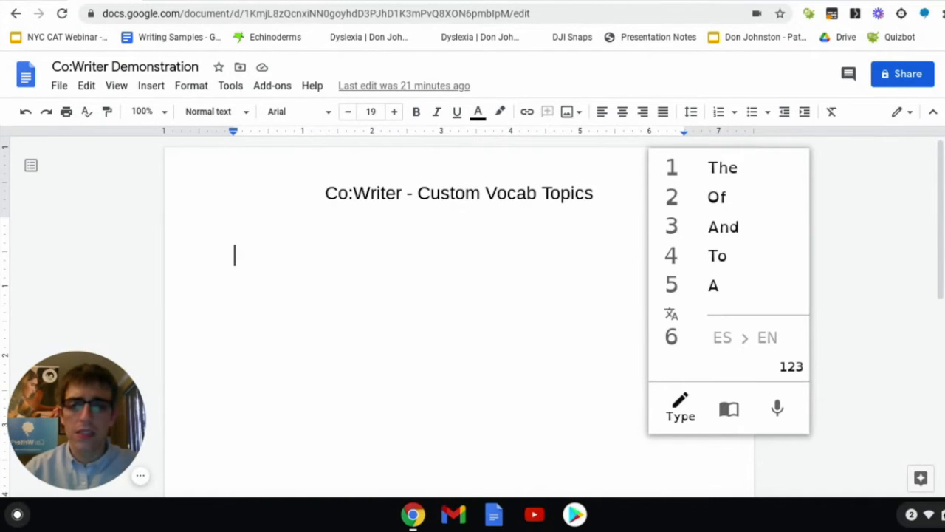
{"action": "mouse_move", "coordinate": [474, 290]}
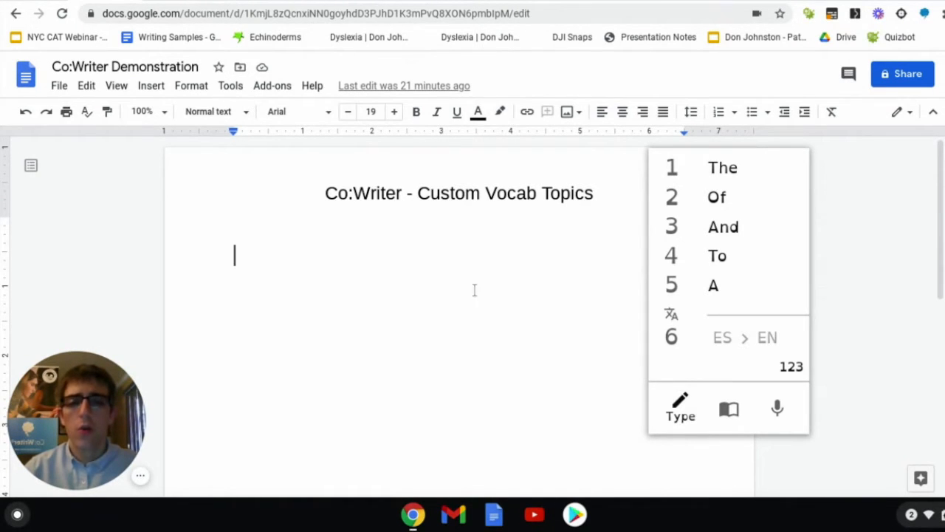
{"action": "mouse_move", "coordinate": [729, 409]}
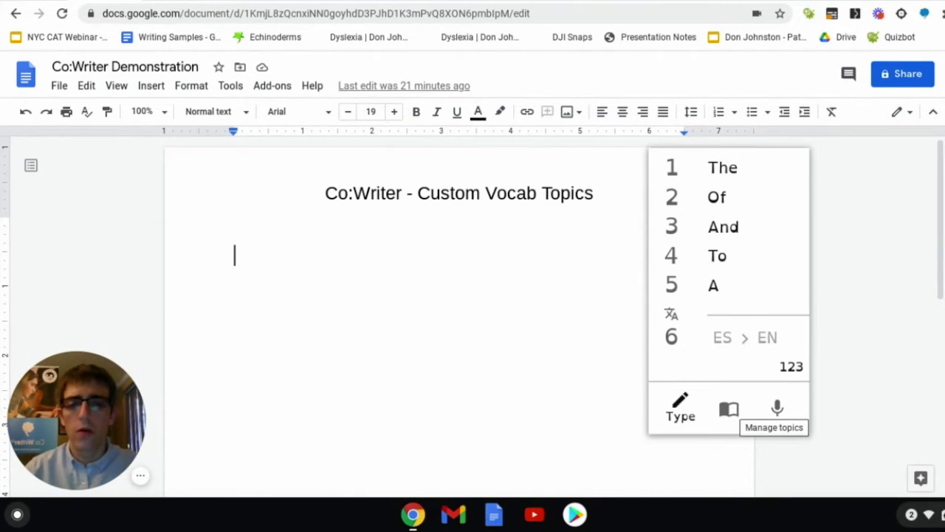
Step: Switch off every topic in the topics manager, including the briefly enabled Life on Mars
{"action": "left_click", "coordinate": [728, 409]}
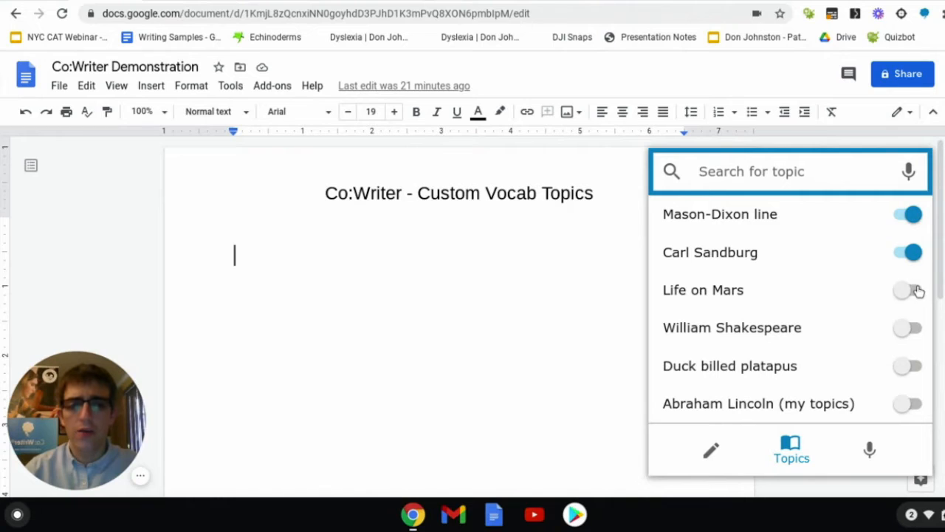
{"action": "left_click", "coordinate": [908, 290]}
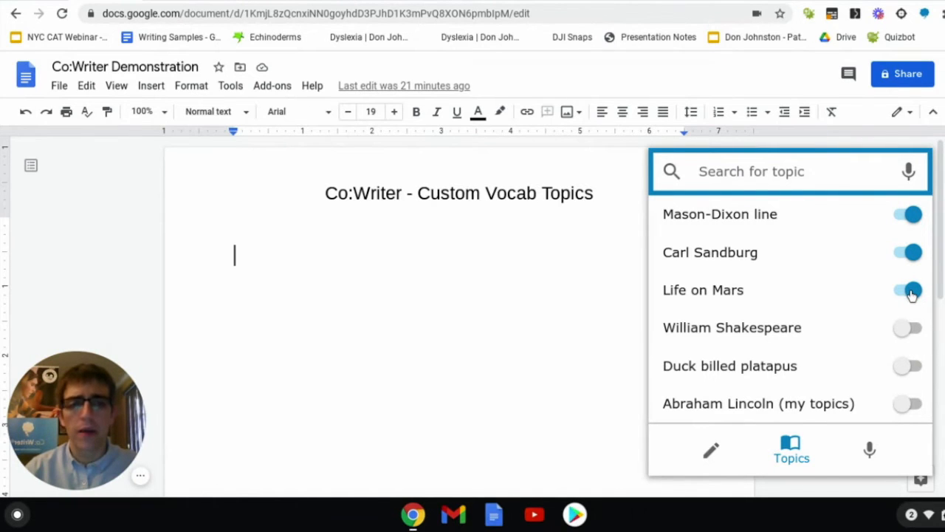
{"action": "left_click", "coordinate": [908, 290]}
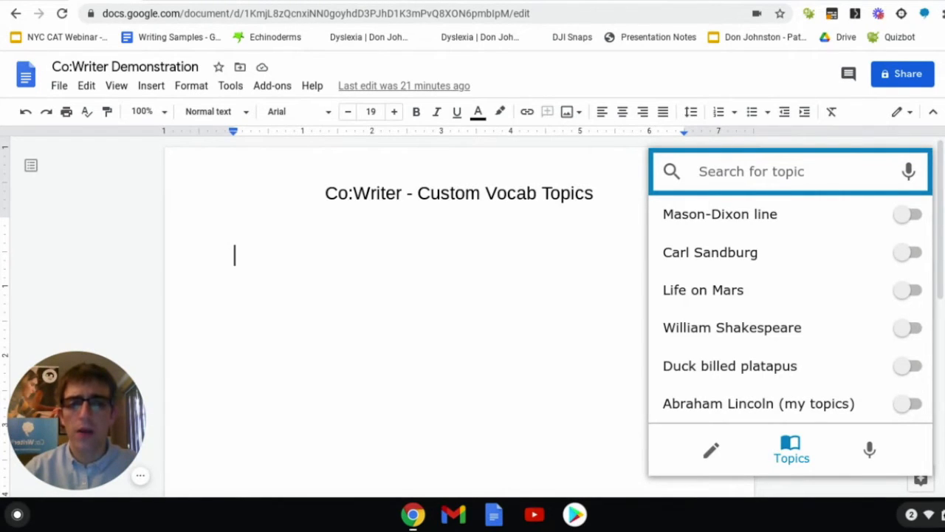
{"action": "mouse_move", "coordinate": [909, 172]}
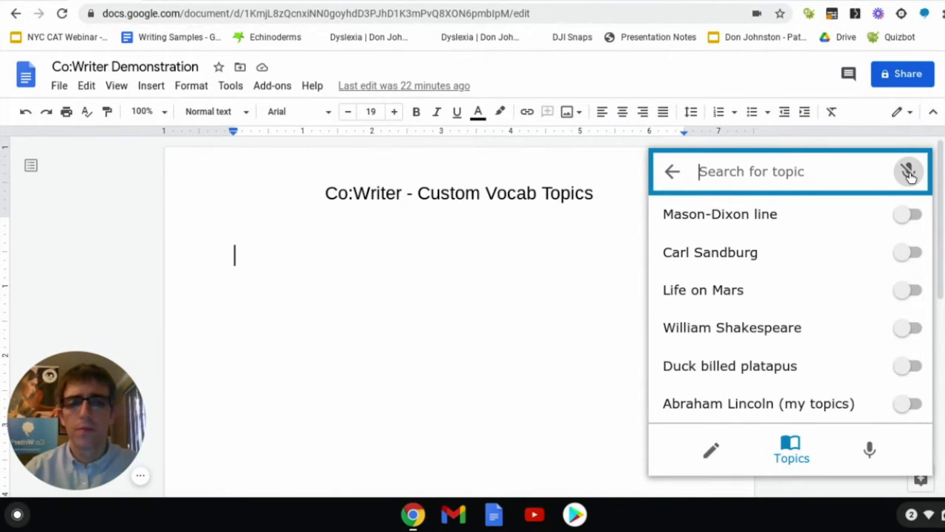
Step: Search for 'plant cells' and add the Plant cell topic, switched on
{"action": "type", "text": "plant cells"}
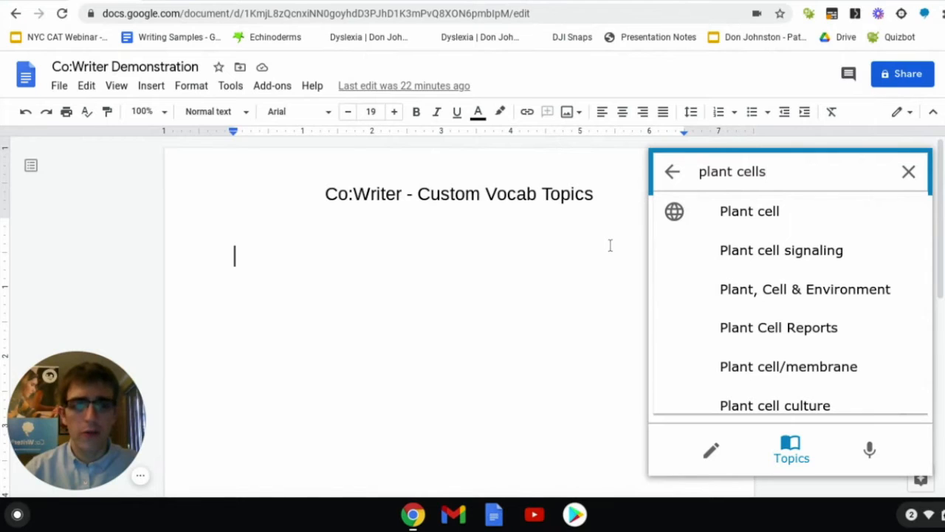
{"action": "mouse_move", "coordinate": [619, 262]}
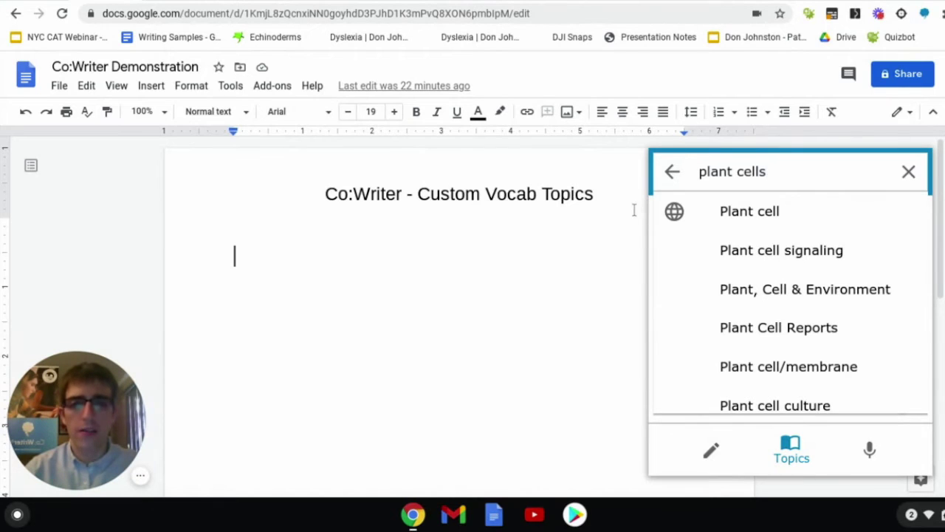
{"action": "mouse_move", "coordinate": [750, 210]}
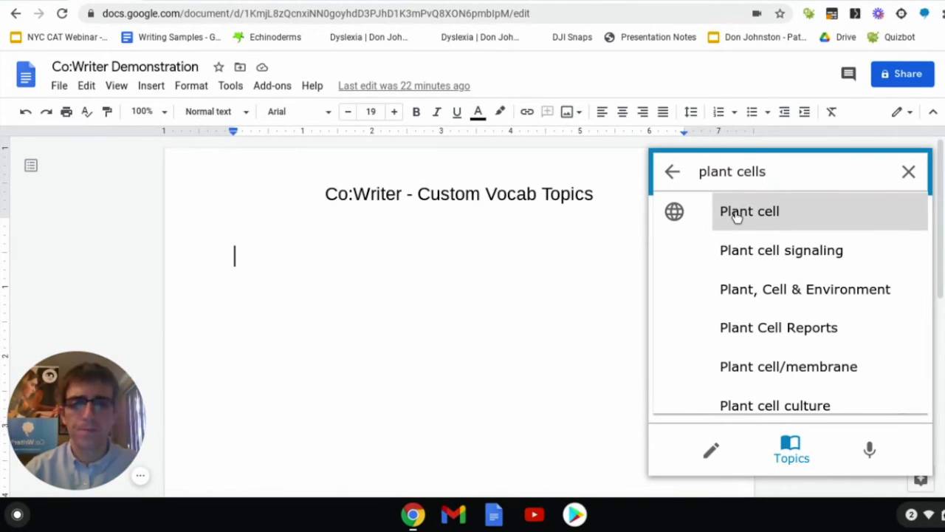
{"action": "left_click", "coordinate": [749, 210]}
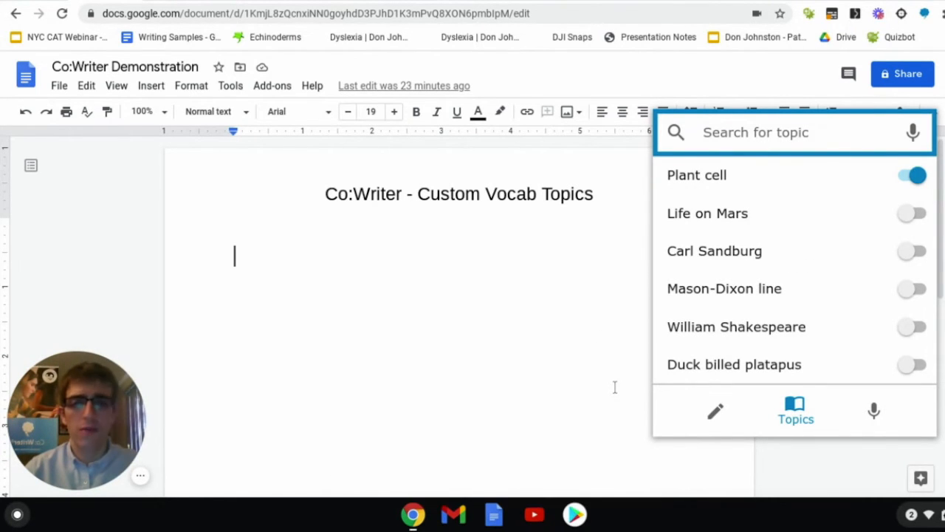
{"action": "mouse_move", "coordinate": [714, 412]}
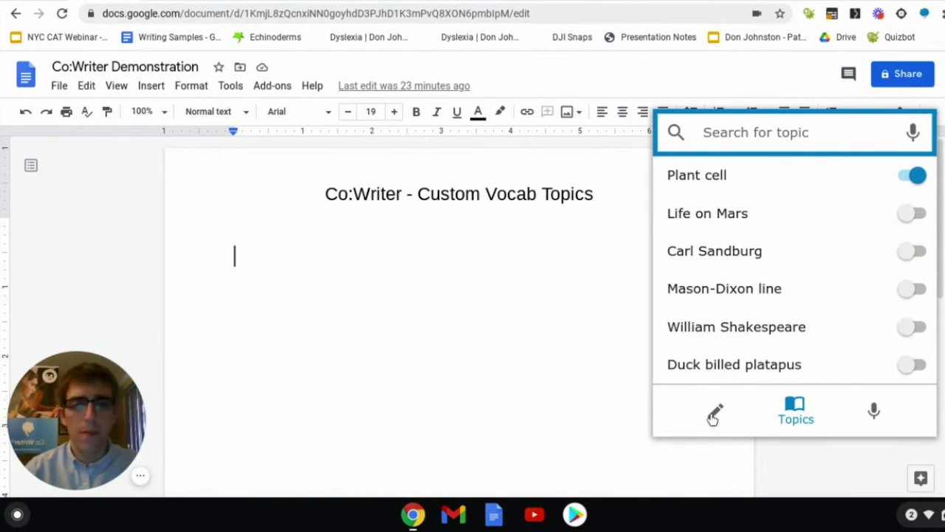
Step: Write 'Plants with the help of chlorophyll and the process of photosynthesis generate' using word predictions
{"action": "left_click", "coordinate": [714, 411]}
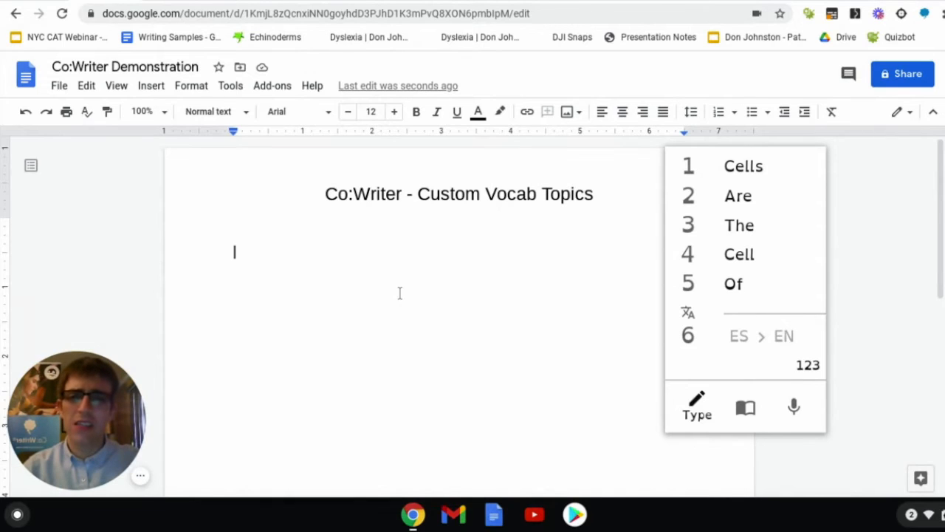
{"action": "mouse_move", "coordinate": [527, 351]}
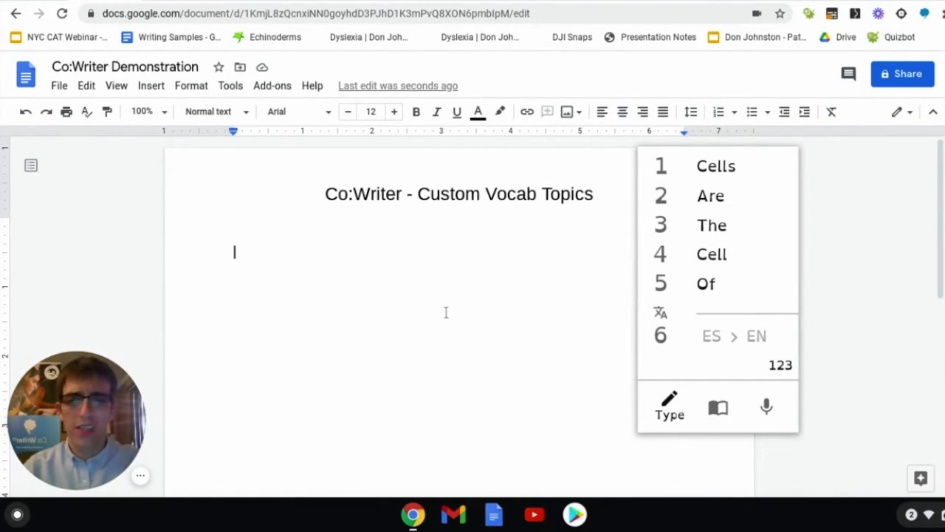
{"action": "mouse_move", "coordinate": [337, 271]}
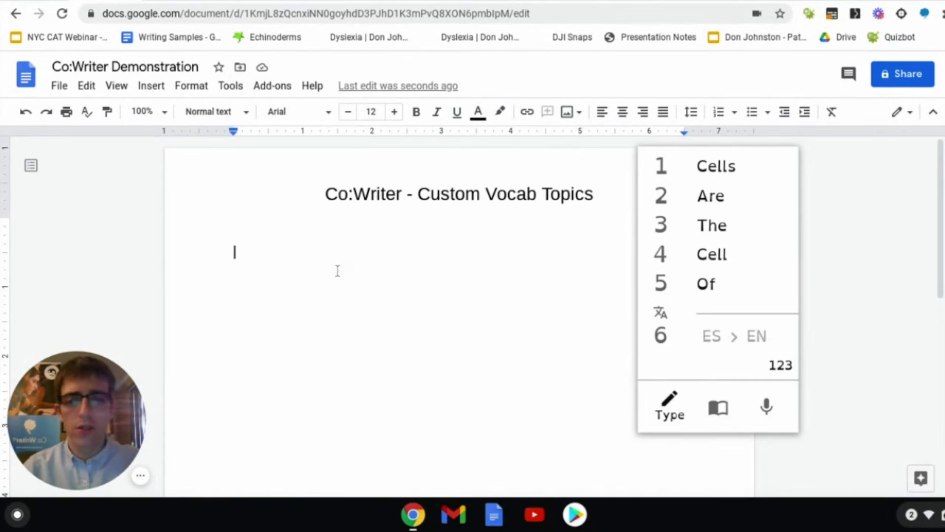
{"action": "type", "text": "Plants with the help of c"}
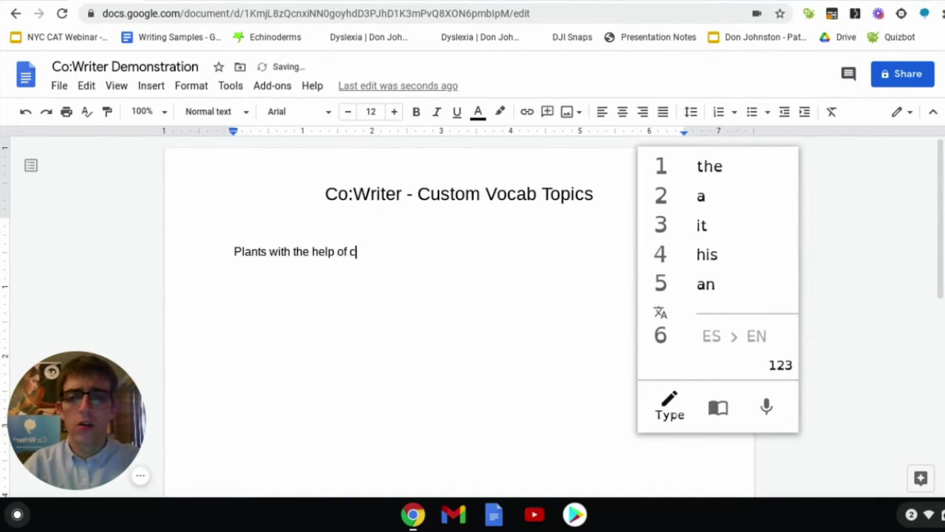
{"action": "type", "text": "hlorophyll"}
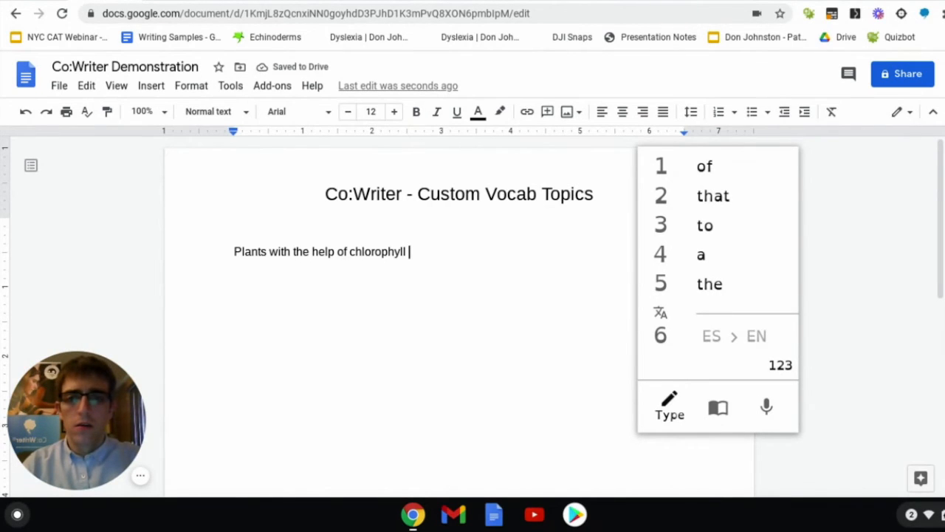
{"action": "type", "text": "and"}
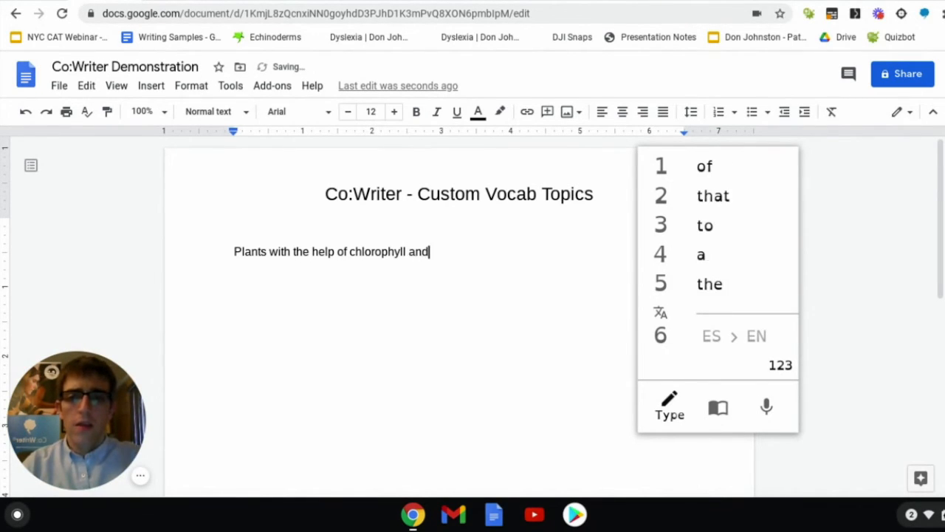
{"action": "type", "text": "the process of ph"}
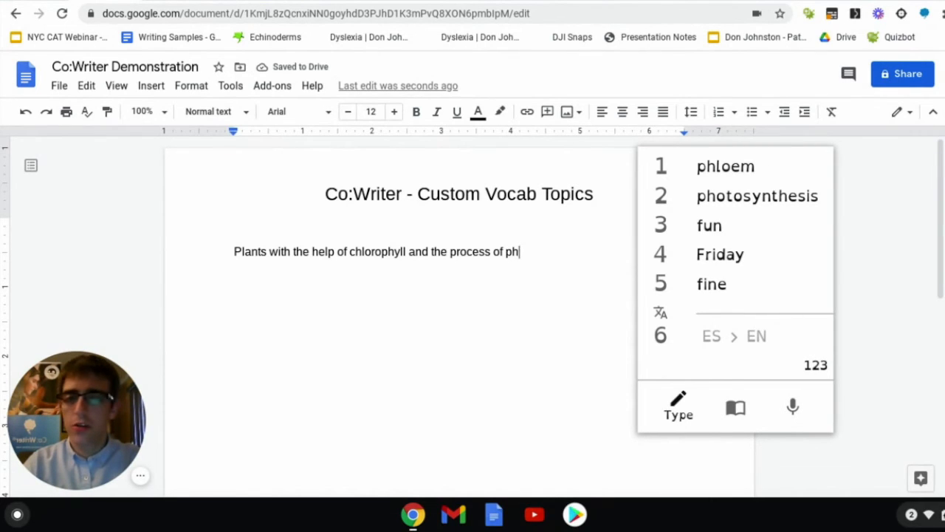
{"action": "left_click", "coordinate": [757, 196]}
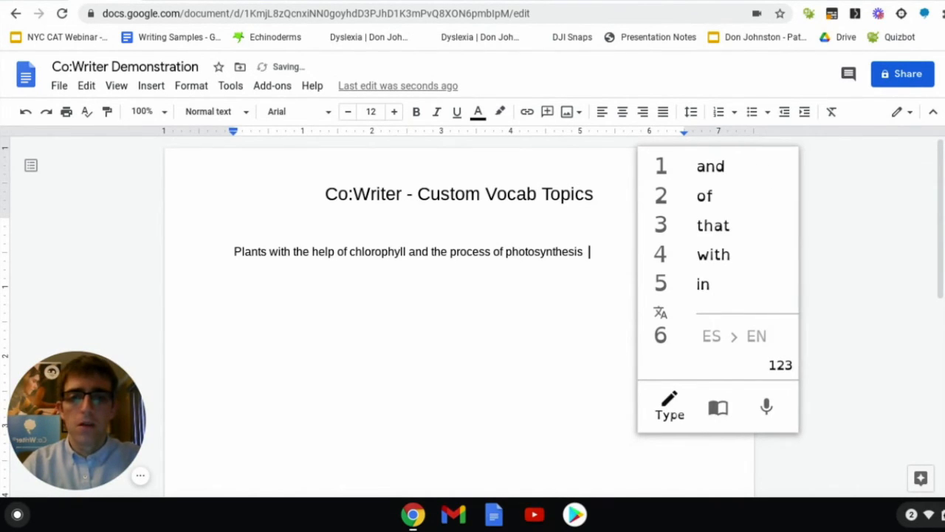
{"action": "type", "text": "generate"}
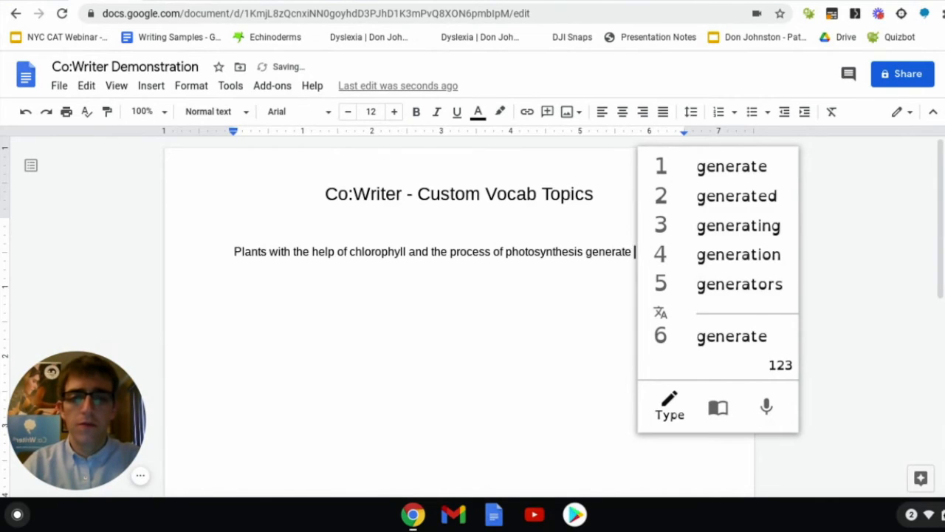